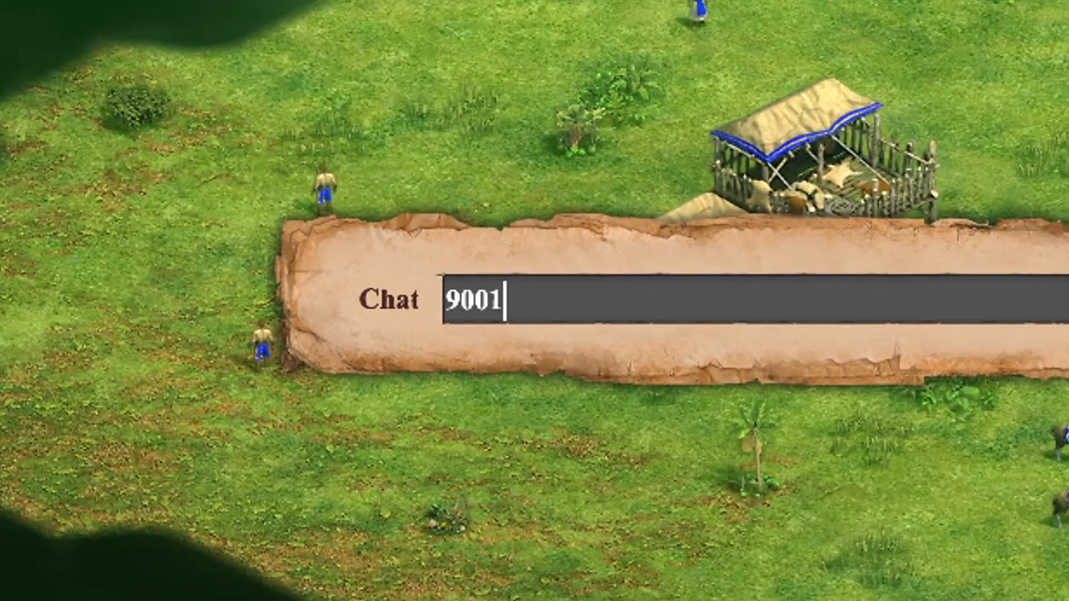
Send taunt 9001 in the in-game chat.
{"action": "key", "text": "Enter"}
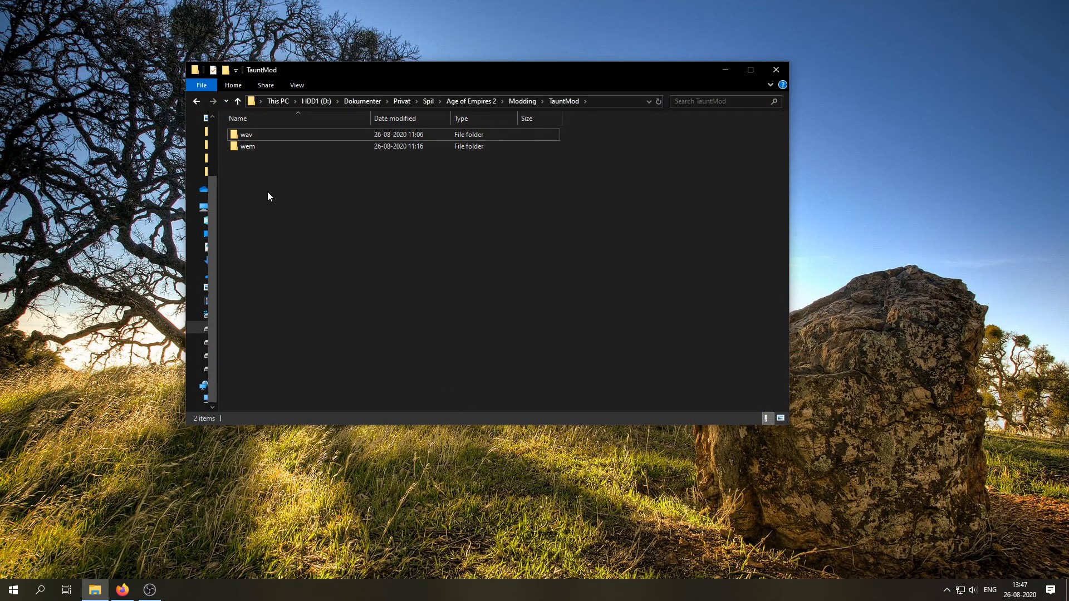
Open TauntMod's wem folder and select the '9001 over9000.wem' taunt file.
{"action": "double_click", "coordinate": [246, 134]}
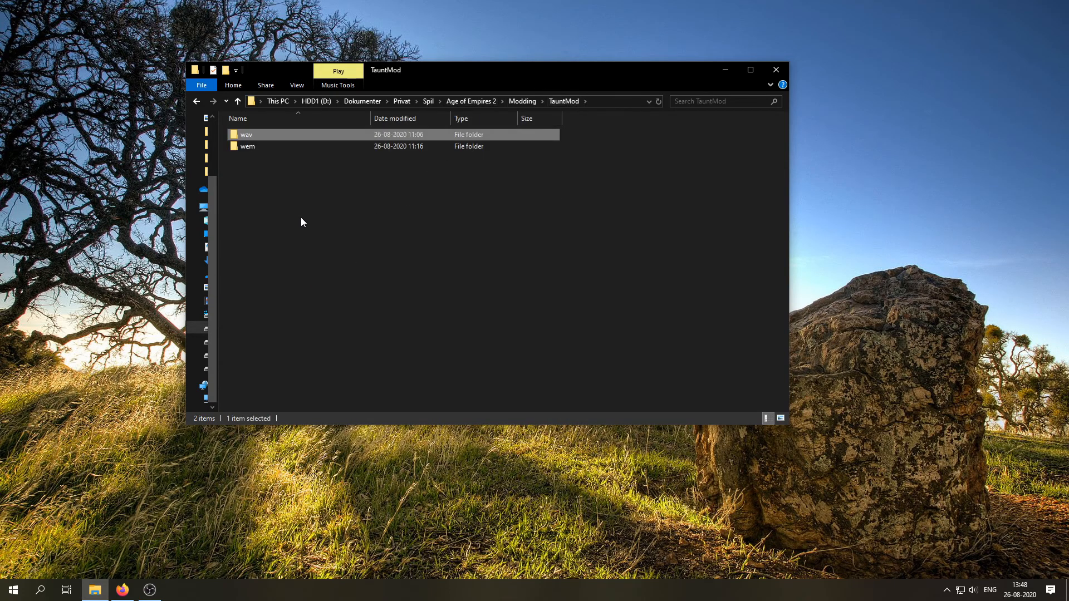
{"action": "double_click", "coordinate": [247, 146]}
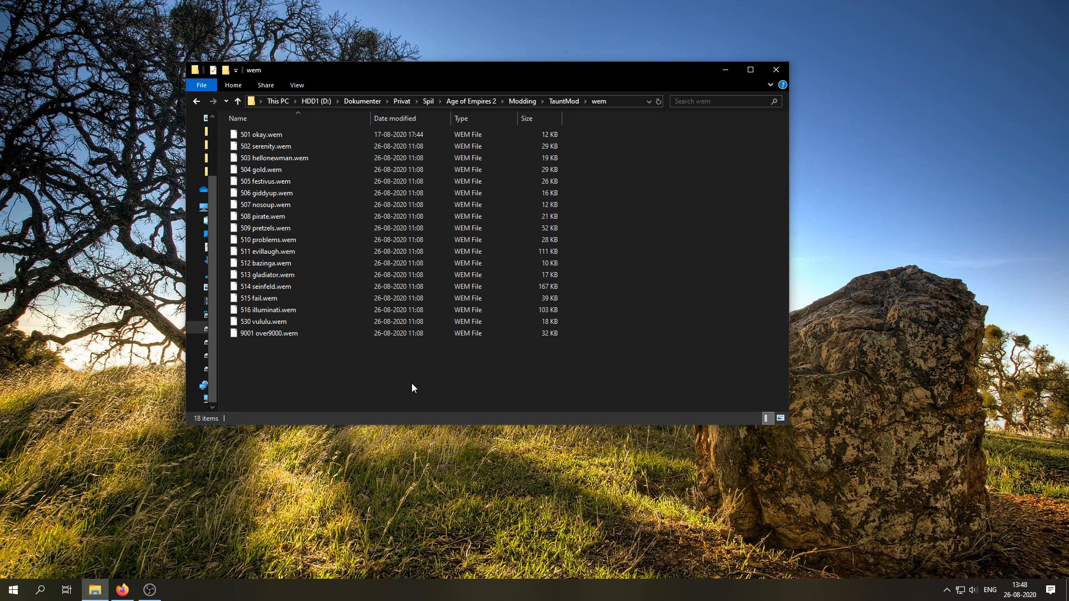
{"action": "mouse_move", "coordinate": [363, 396]}
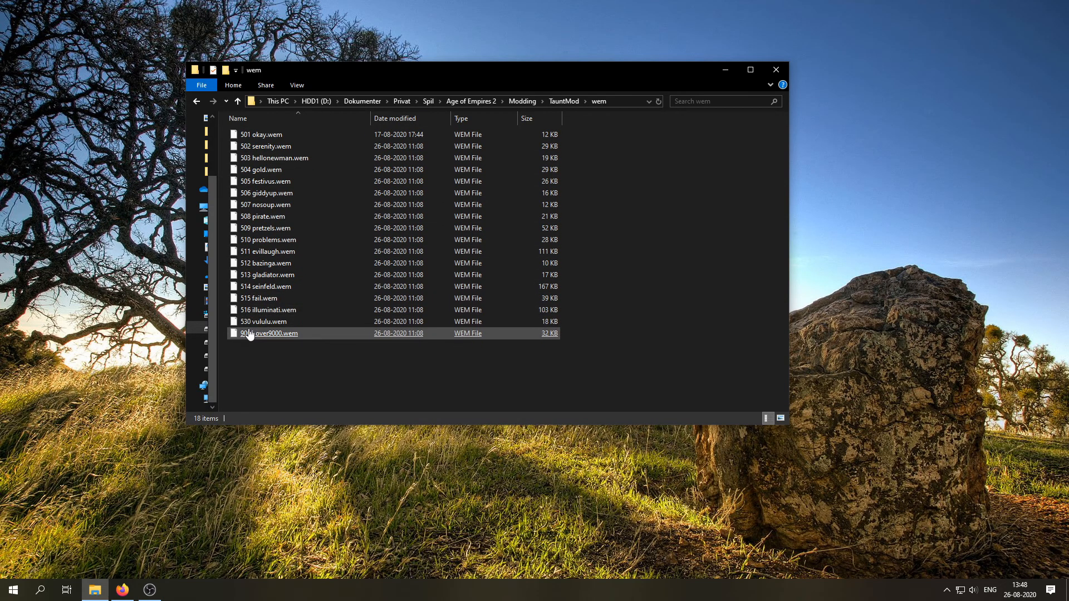
{"action": "left_click", "coordinate": [329, 397]}
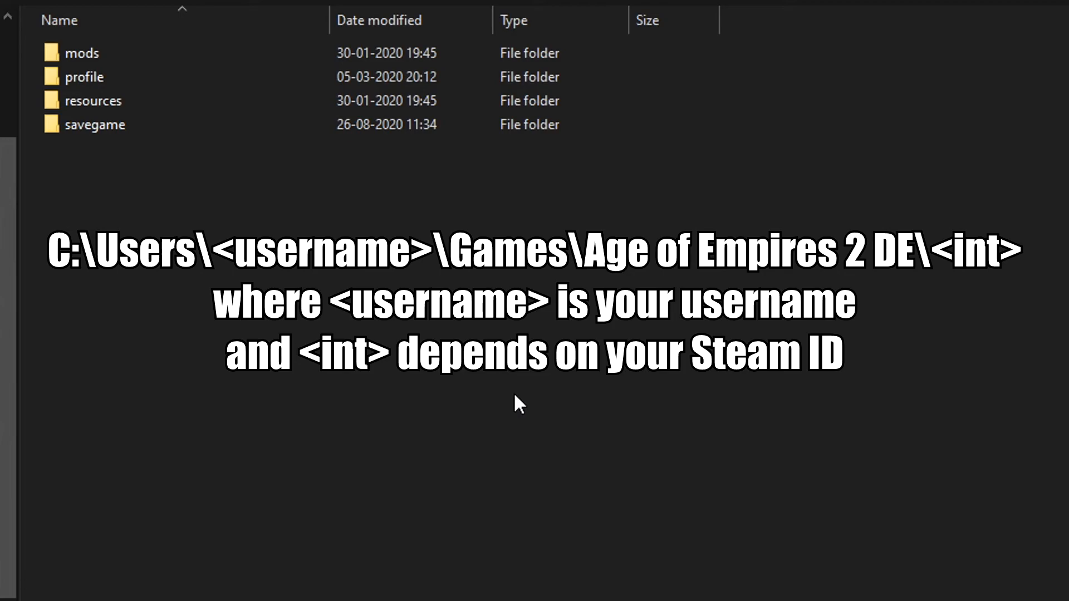
Browse to mods\local\TauntSoundModTutorial in the Age of Empires 2 DE folder.
{"action": "left_click", "coordinate": [94, 124]}
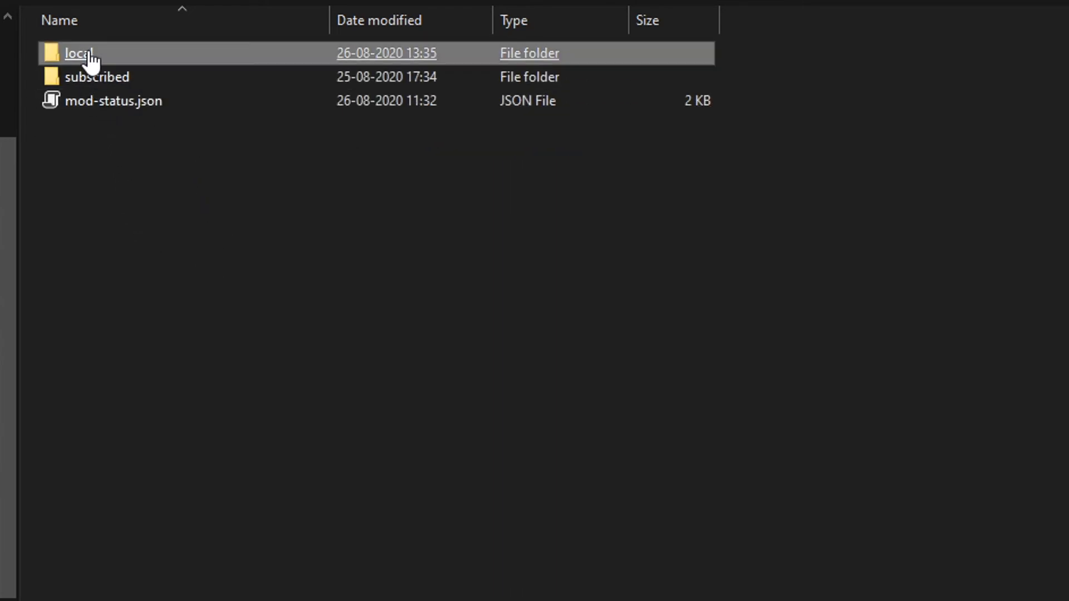
{"action": "double_click", "coordinate": [75, 53]}
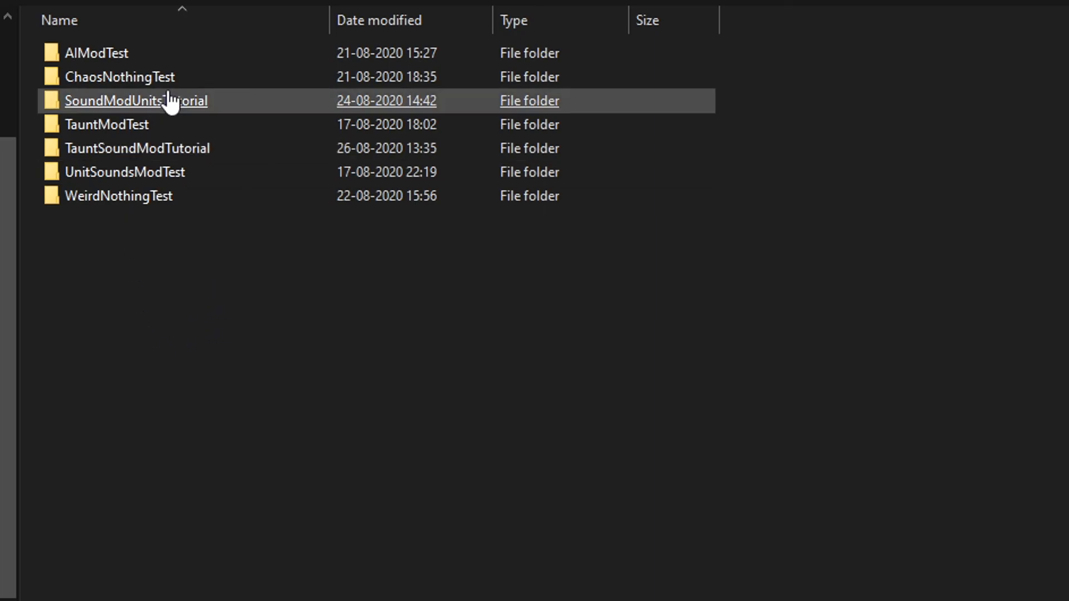
{"action": "mouse_move", "coordinate": [225, 339]}
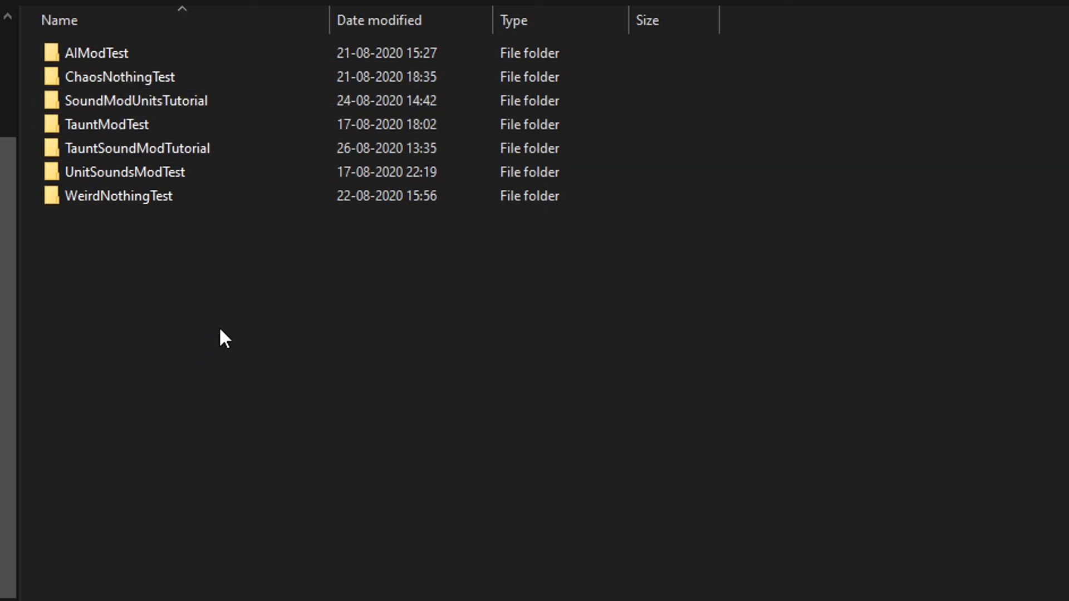
{"action": "mouse_move", "coordinate": [138, 336]}
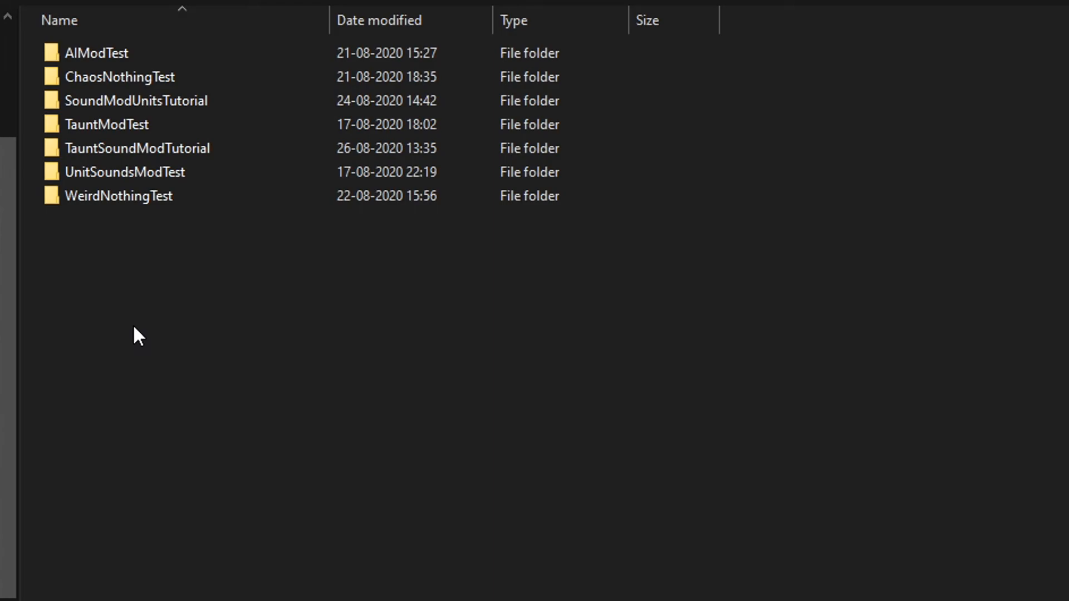
{"action": "mouse_move", "coordinate": [133, 320]}
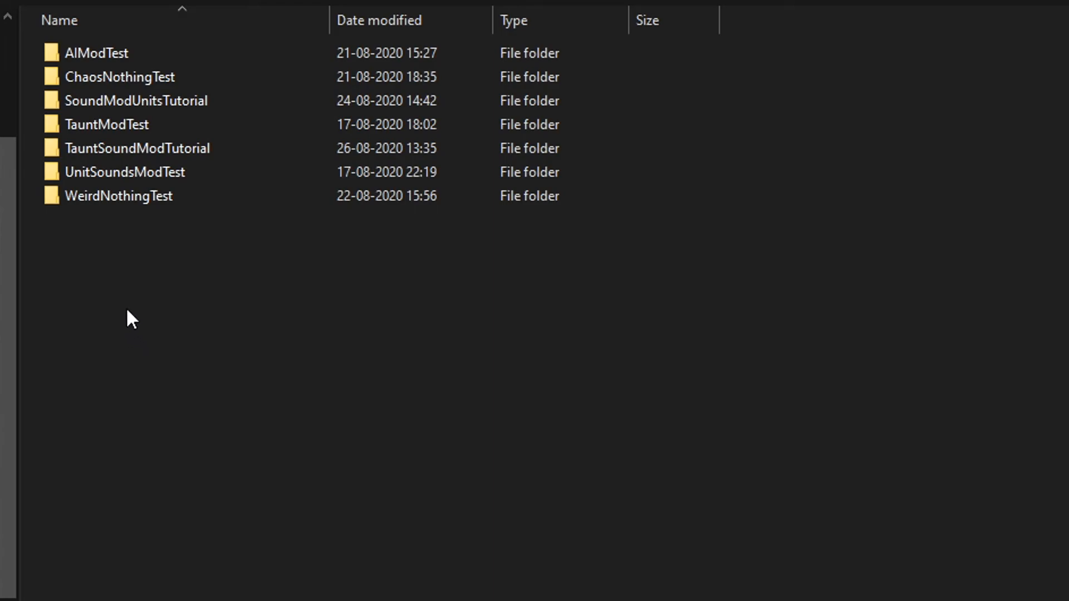
{"action": "mouse_move", "coordinate": [143, 148]}
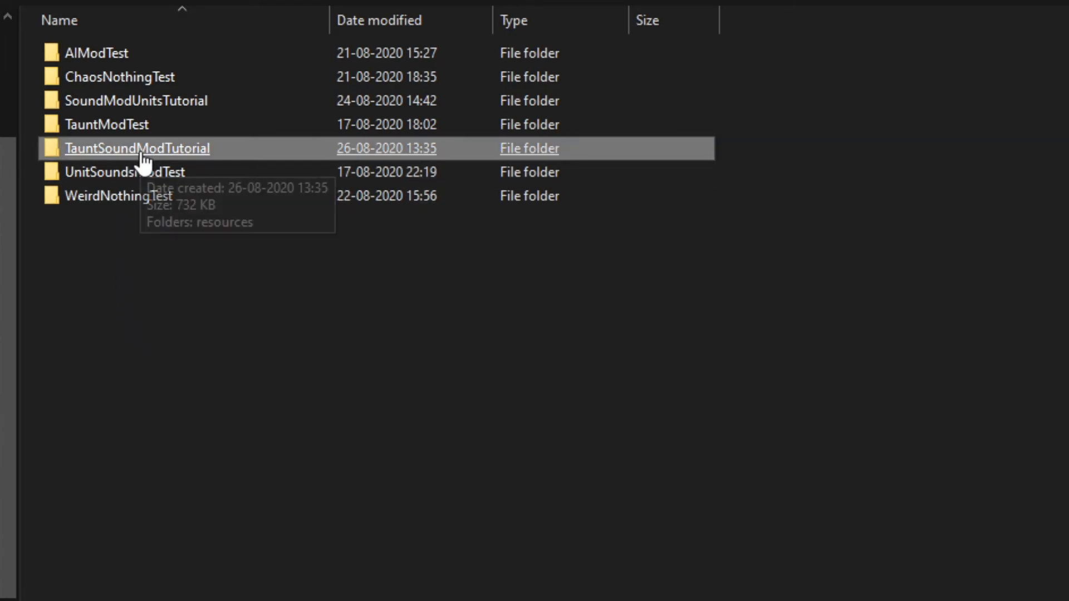
{"action": "double_click", "coordinate": [136, 148]}
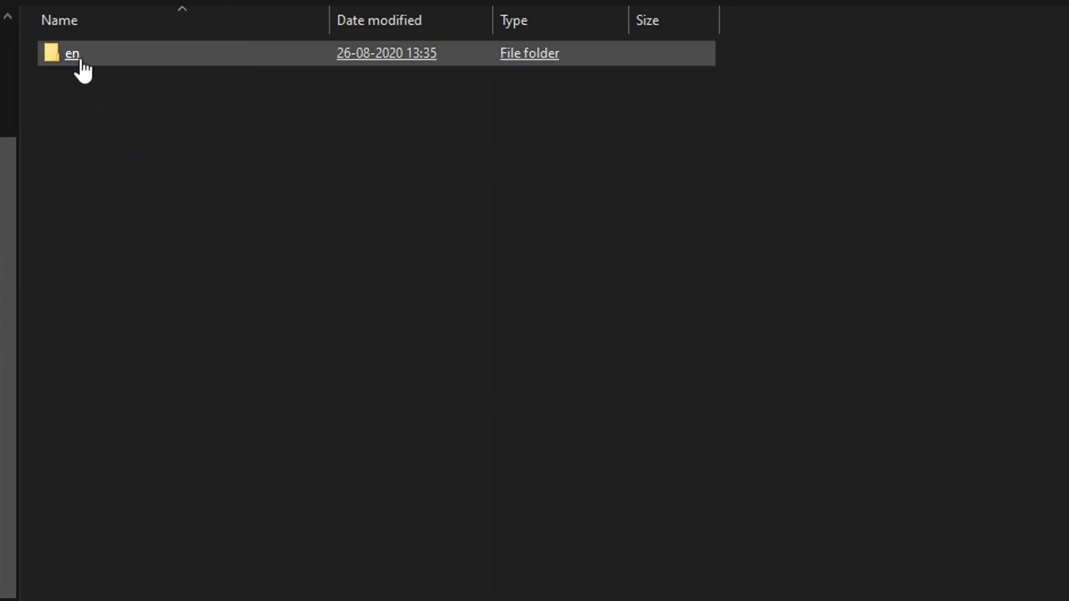
{"action": "mouse_move", "coordinate": [81, 65]}
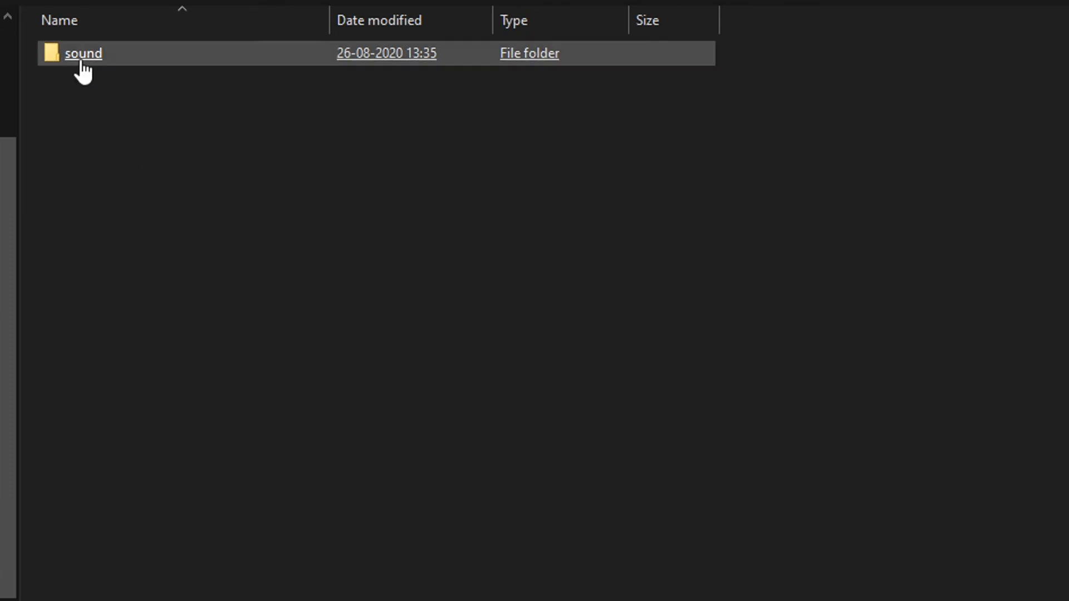
Create a folder named 'taunt', open it, and paste in the wem files.
{"action": "type", "text": "taunt"}
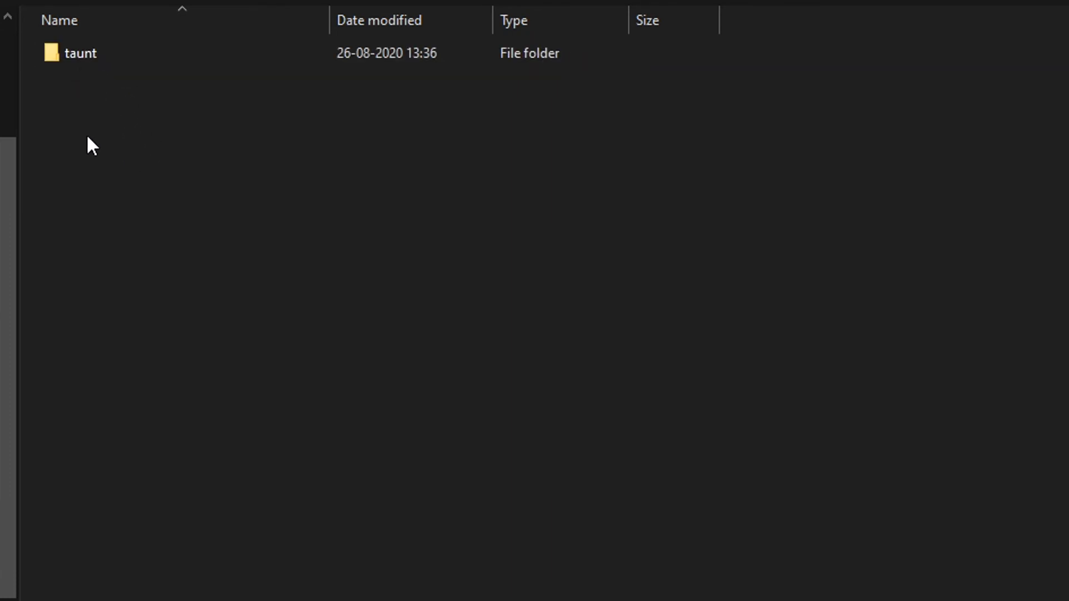
{"action": "double_click", "coordinate": [79, 54]}
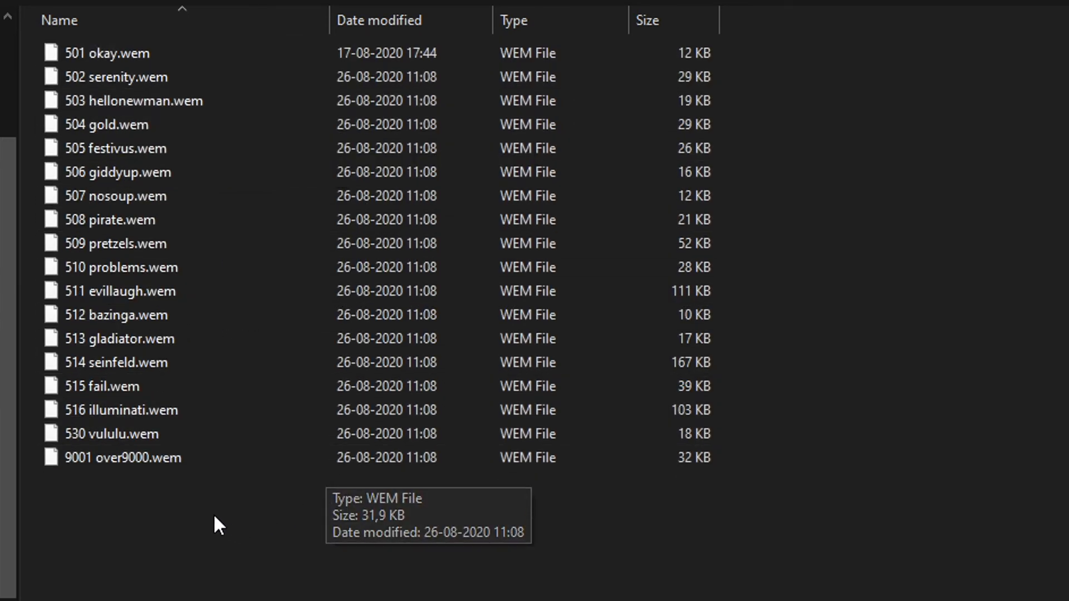
{"action": "mouse_move", "coordinate": [309, 550]}
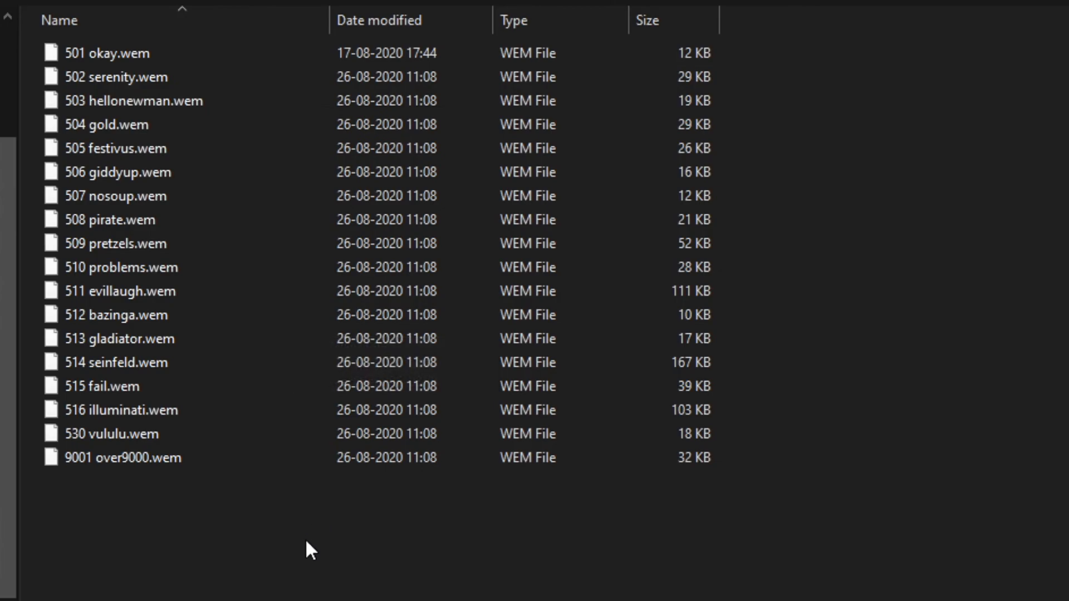
{"action": "mouse_move", "coordinate": [264, 571]}
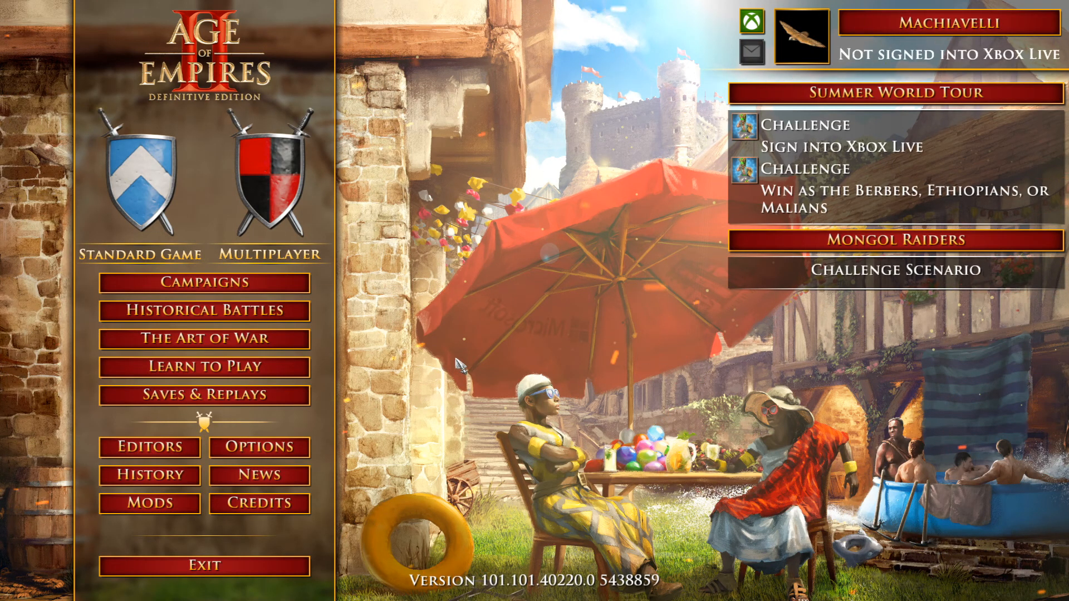
{"action": "mouse_move", "coordinate": [368, 528]}
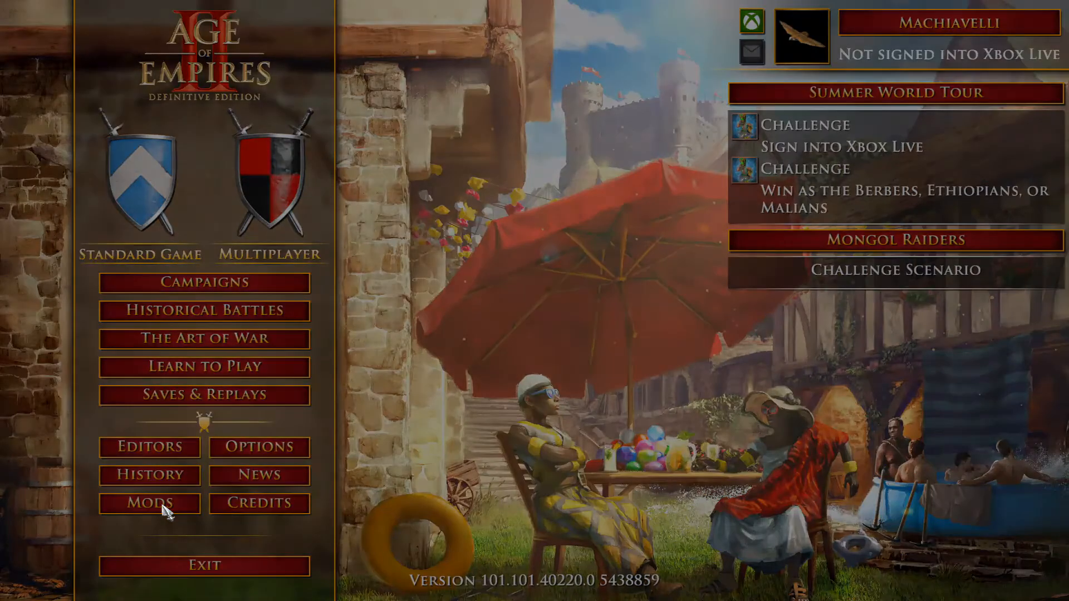
Toggle TauntSoundModTutorial off and back on in Mod Manager, then return to main menu.
{"action": "left_click", "coordinate": [149, 503]}
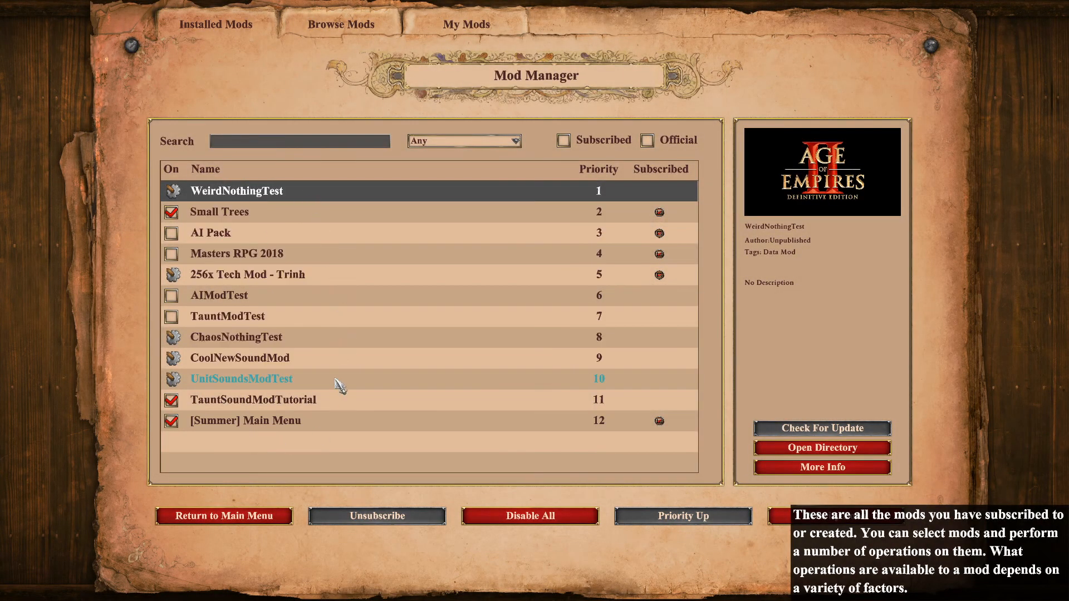
{"action": "left_click", "coordinate": [252, 400]}
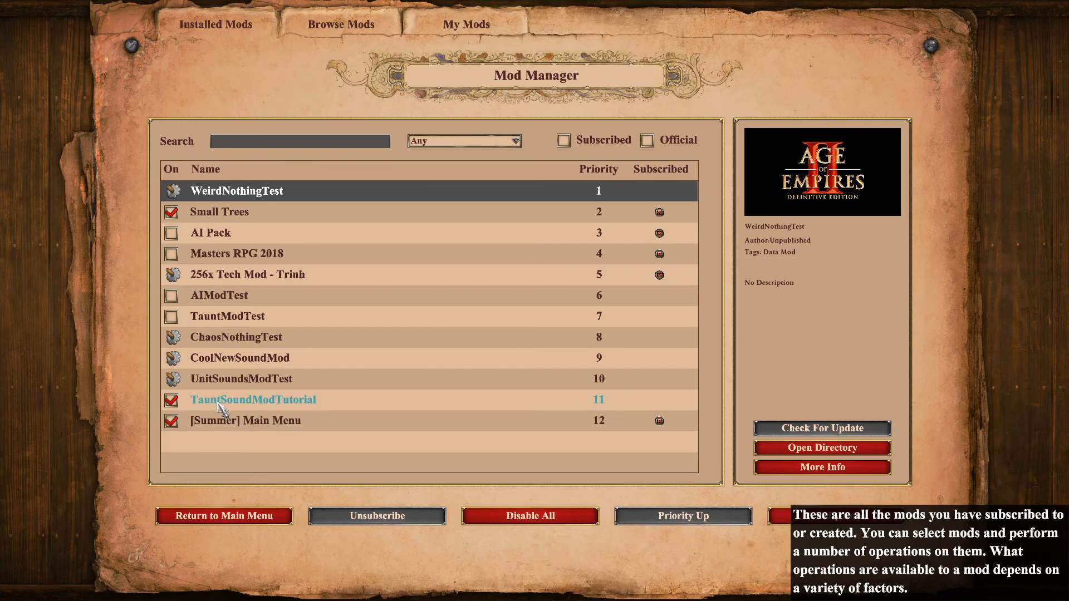
{"action": "mouse_move", "coordinate": [307, 409]}
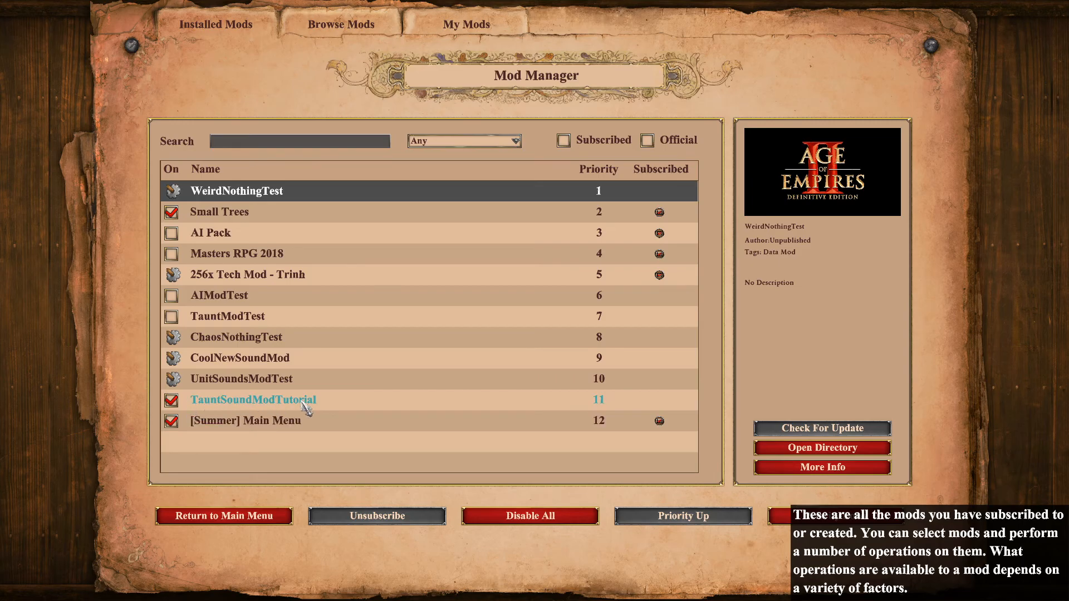
{"action": "left_click", "coordinate": [171, 401]}
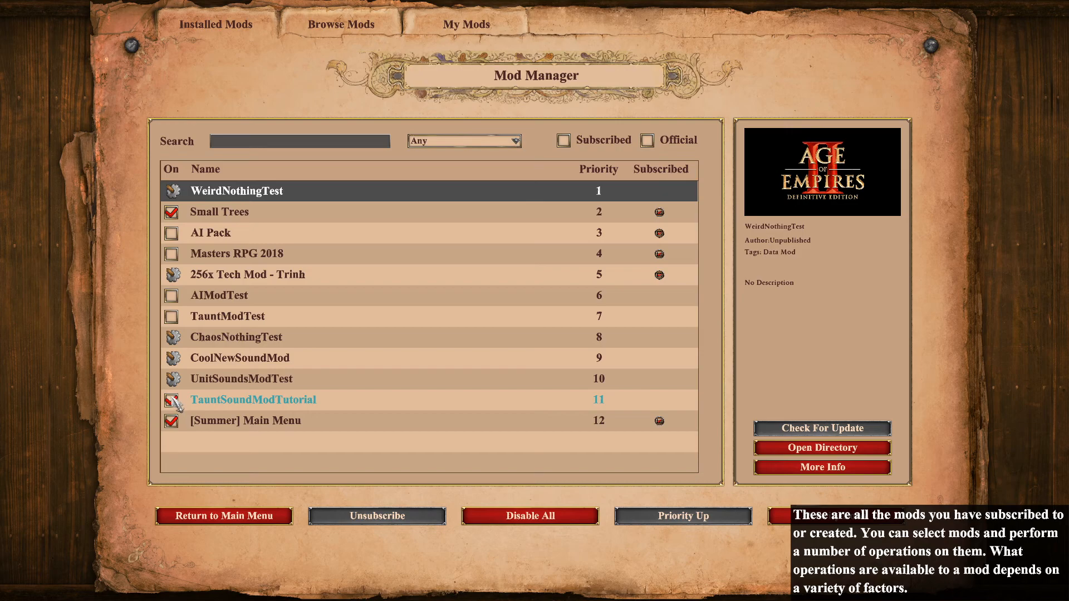
{"action": "left_click", "coordinate": [171, 400]}
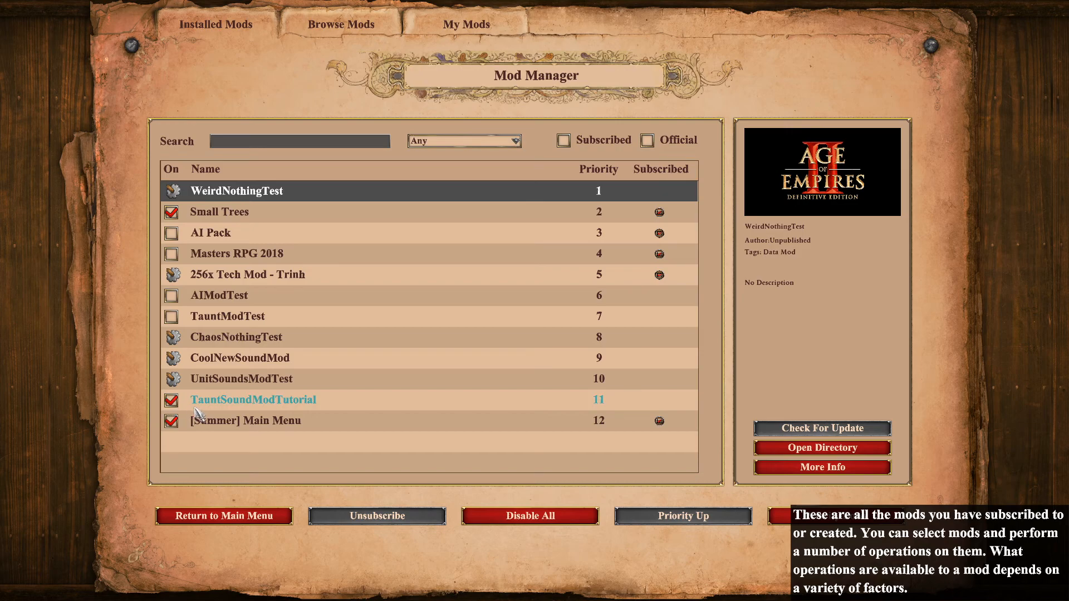
{"action": "mouse_move", "coordinate": [224, 516]}
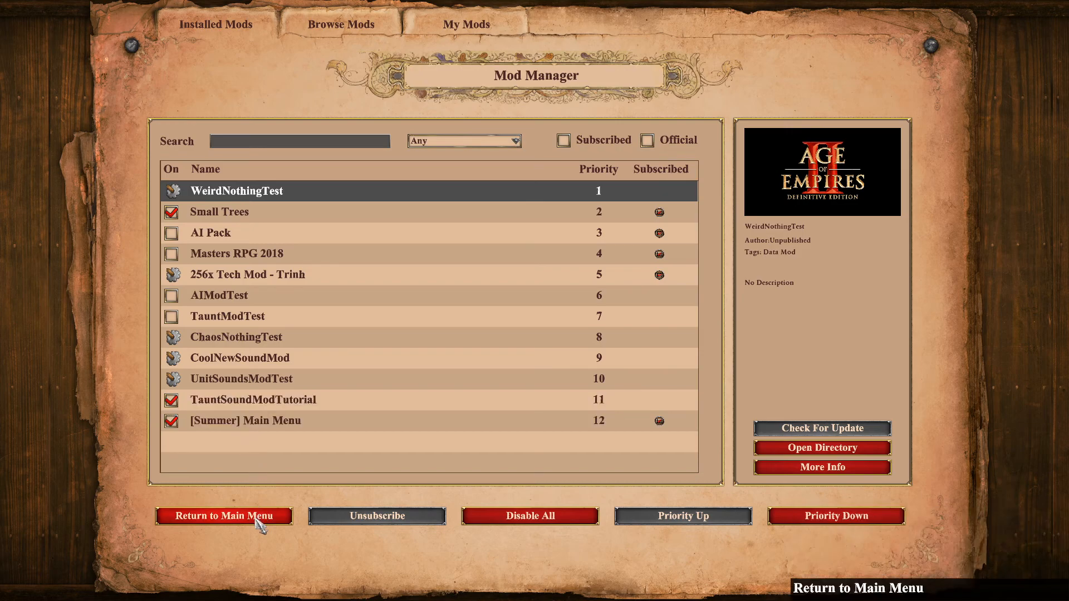
{"action": "left_click", "coordinate": [224, 516]}
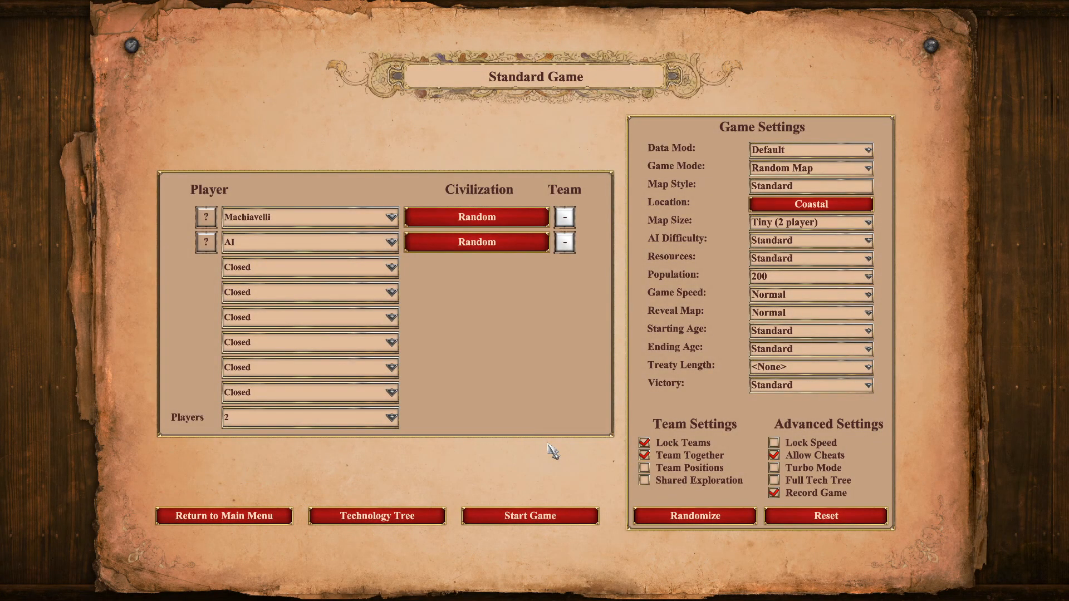
{"action": "mouse_move", "coordinate": [561, 330]}
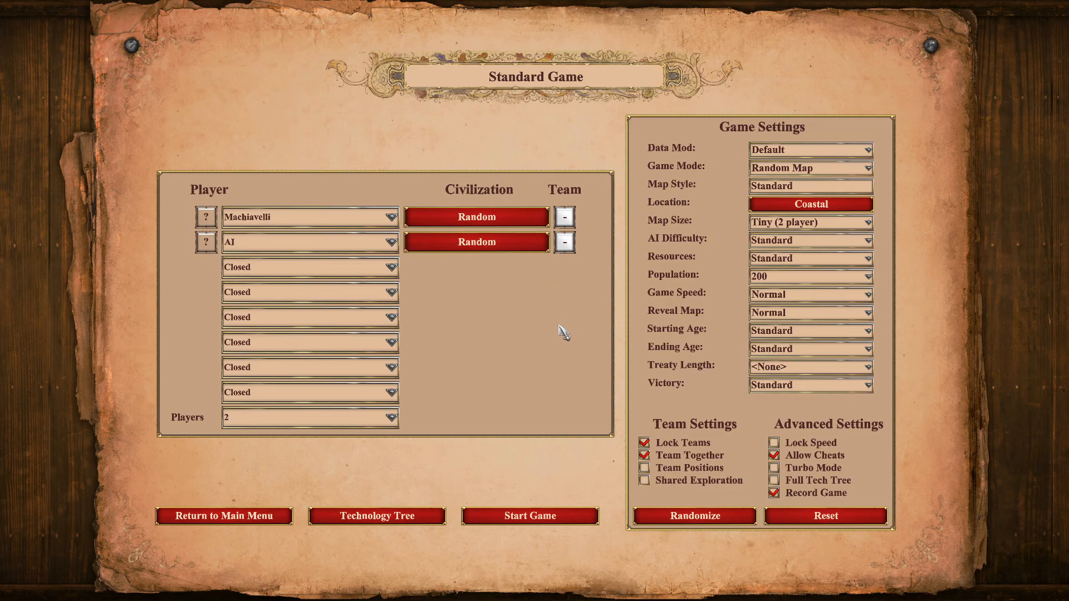
{"action": "mouse_move", "coordinate": [530, 515]}
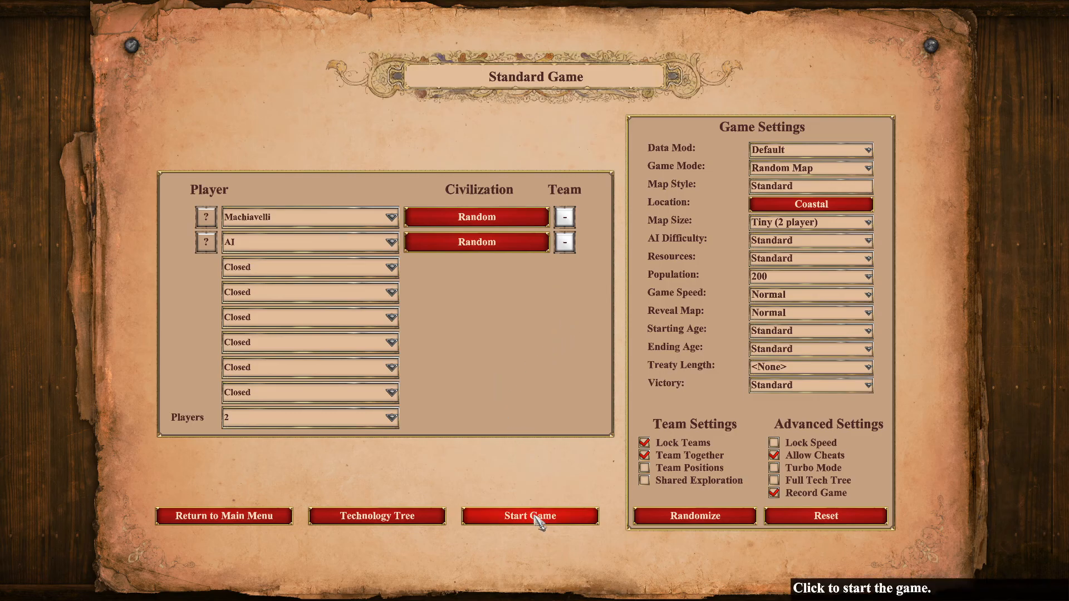
Start a Standard Game with the default settings.
{"action": "left_click", "coordinate": [530, 516]}
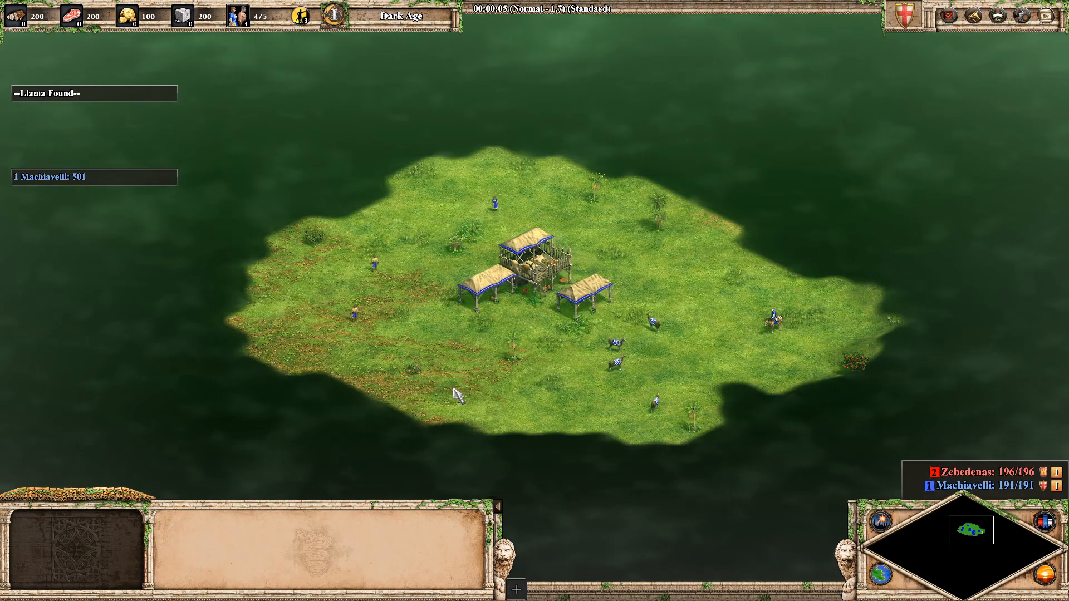
Send taunts 501 through 514 in match chat, then type 9001.
{"action": "key", "text": "enter"}
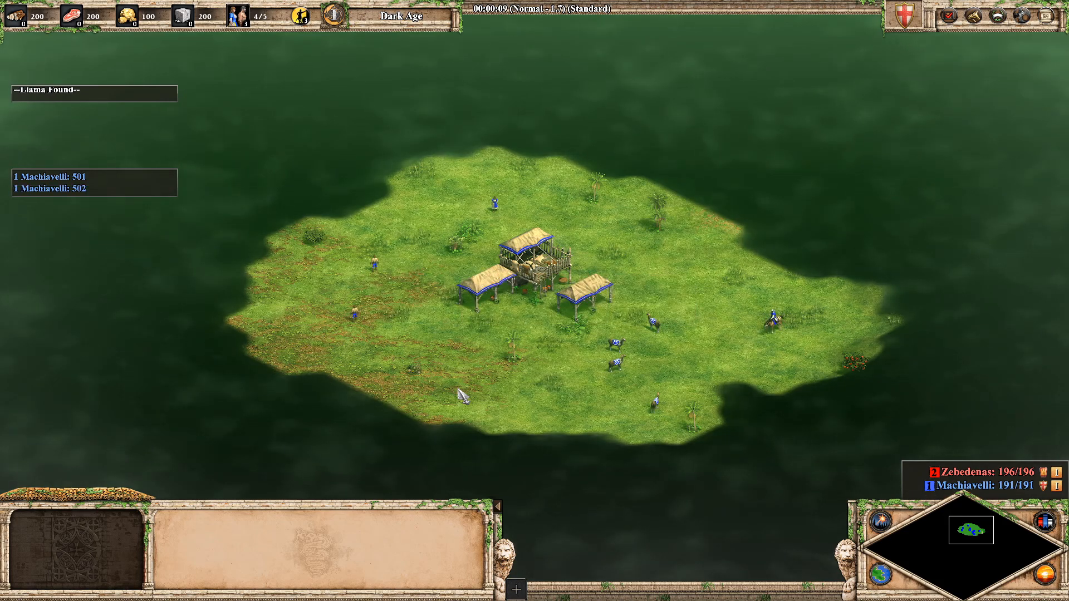
{"action": "key", "text": "enter"}
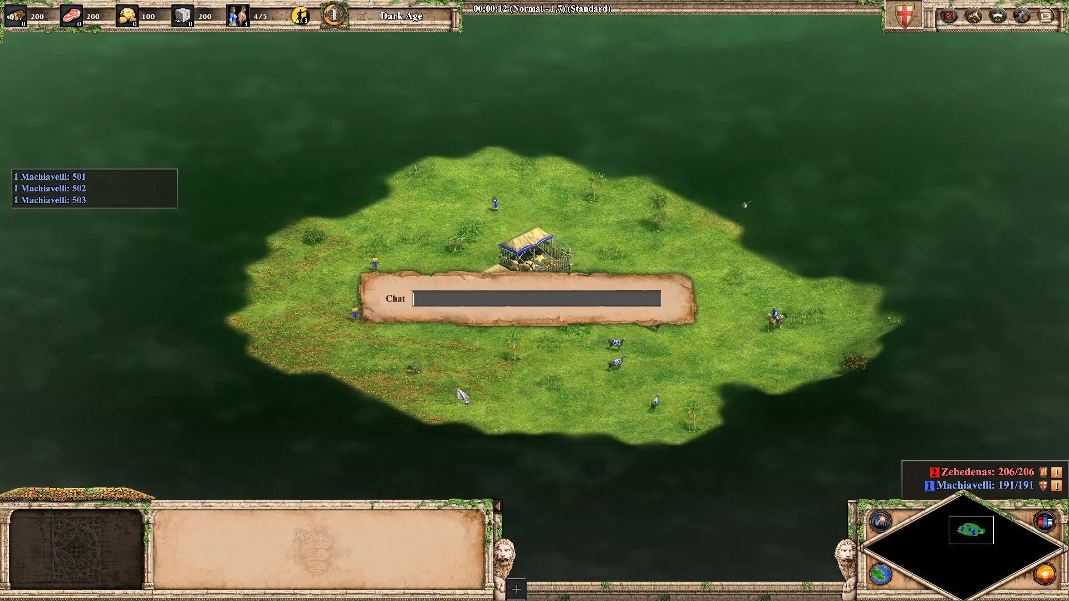
{"action": "type", "text": "504"}
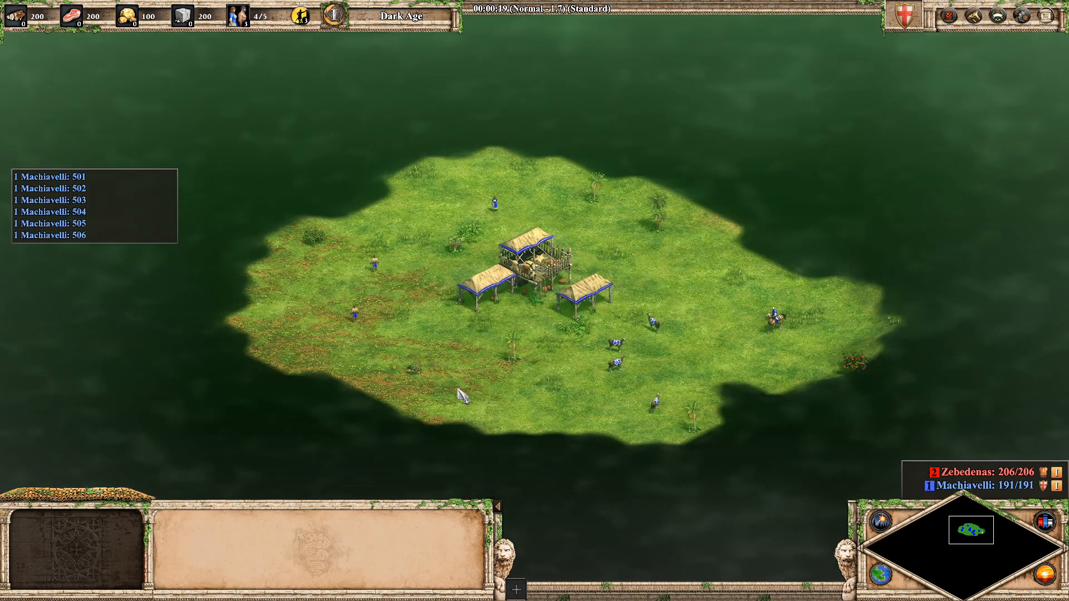
{"action": "type", "text": "507"}
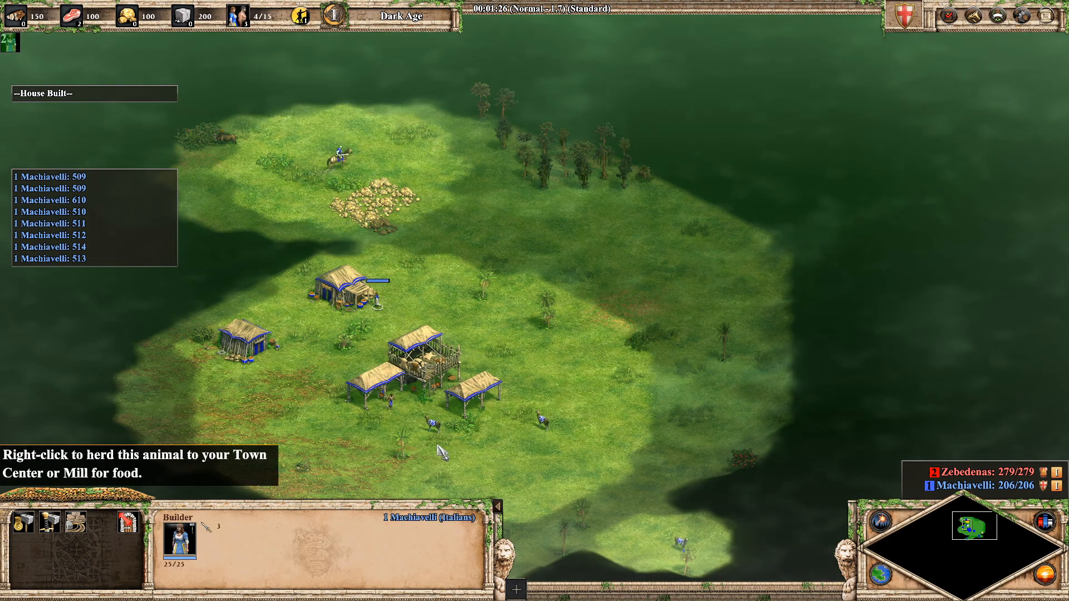
{"action": "key", "text": "Enter"}
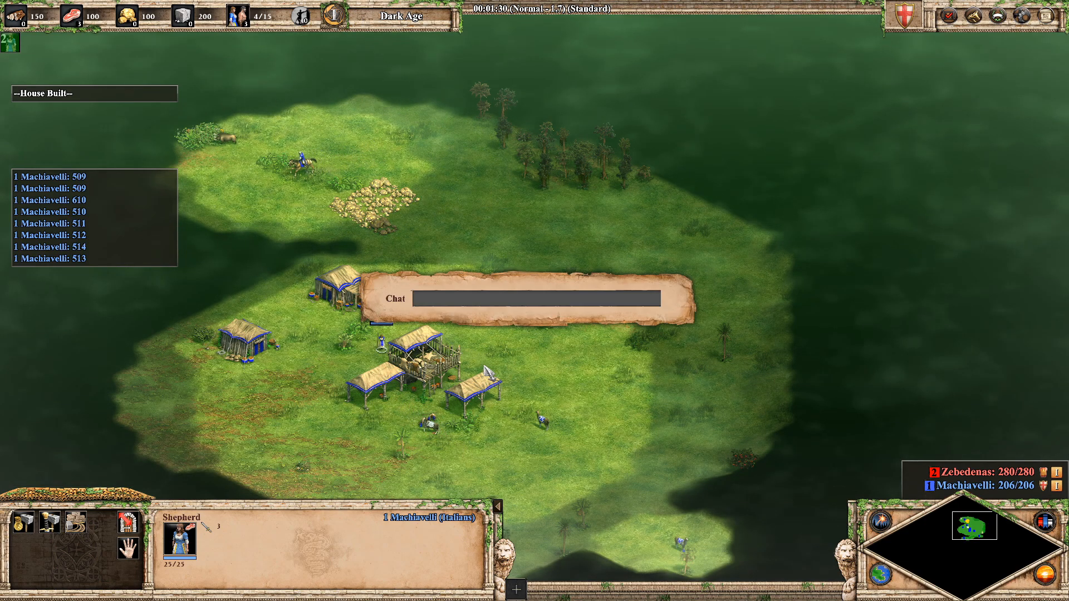
{"action": "type", "text": "9001"}
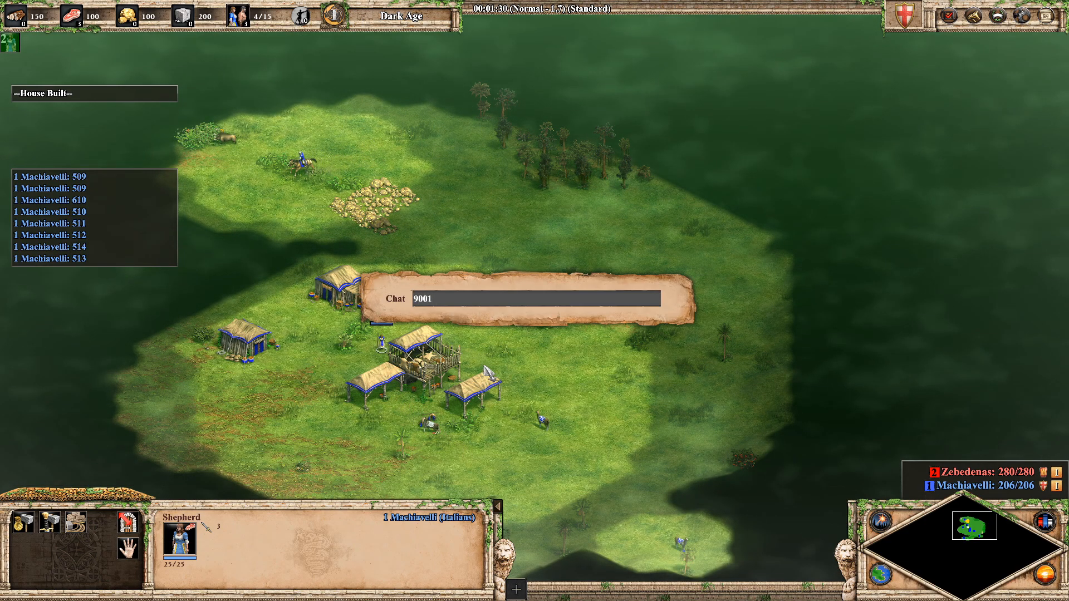